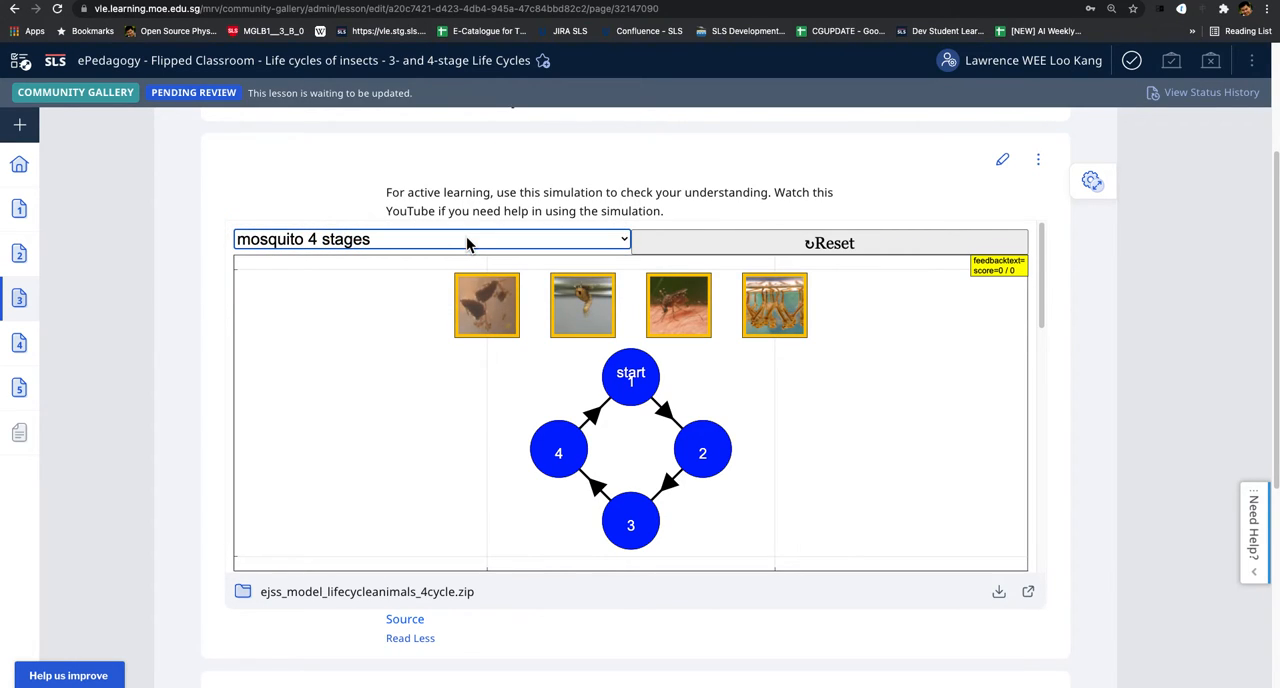
mouse_move(1028, 578)
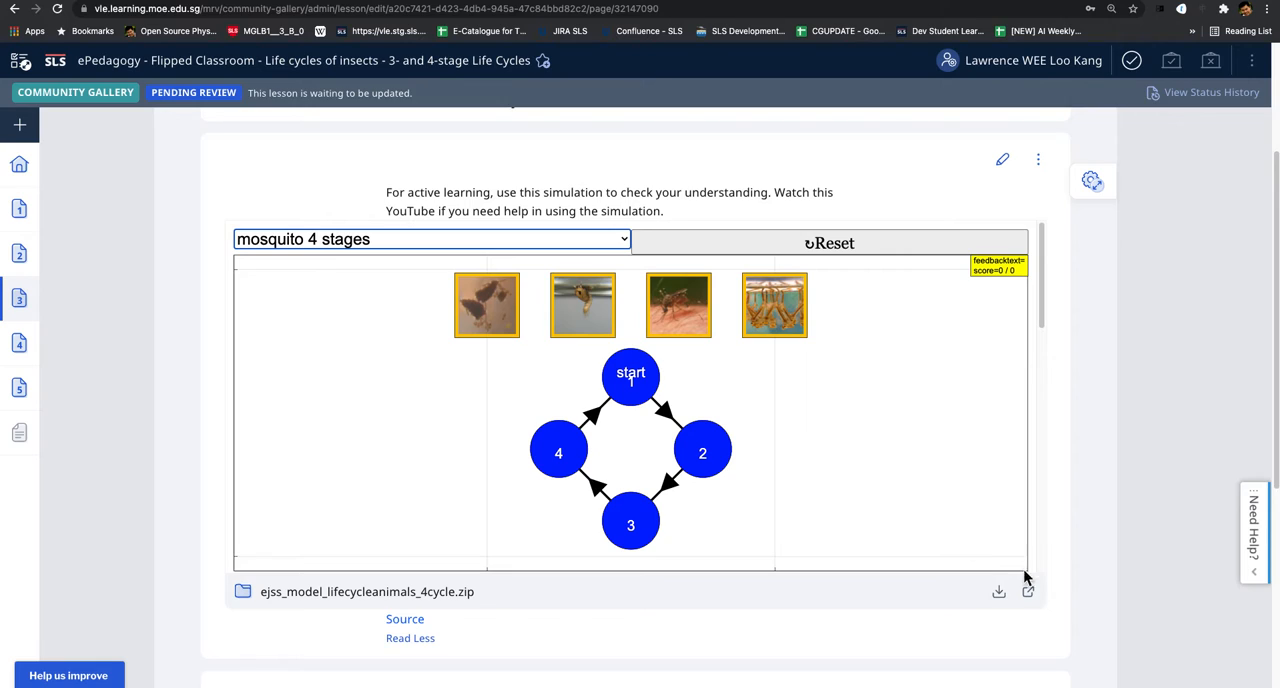
Run the simulation full-page and settle the pupa picture onto stage 3.
click(1028, 592)
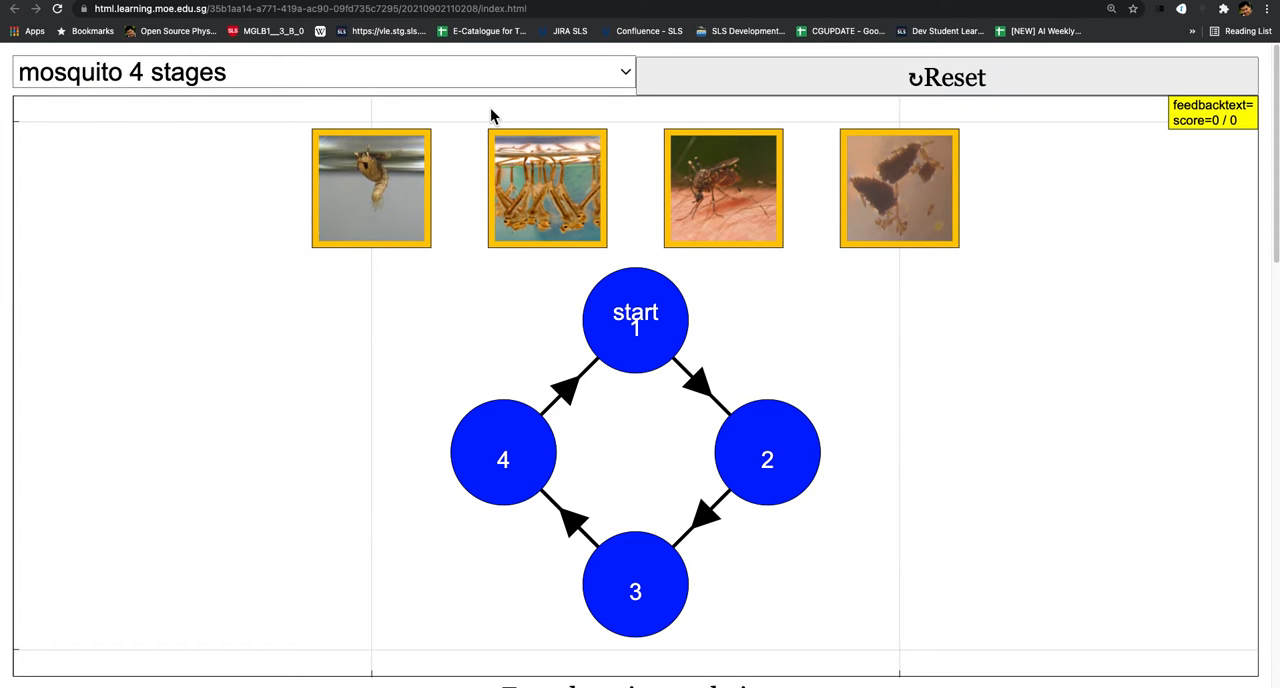
mouse_move(460, 274)
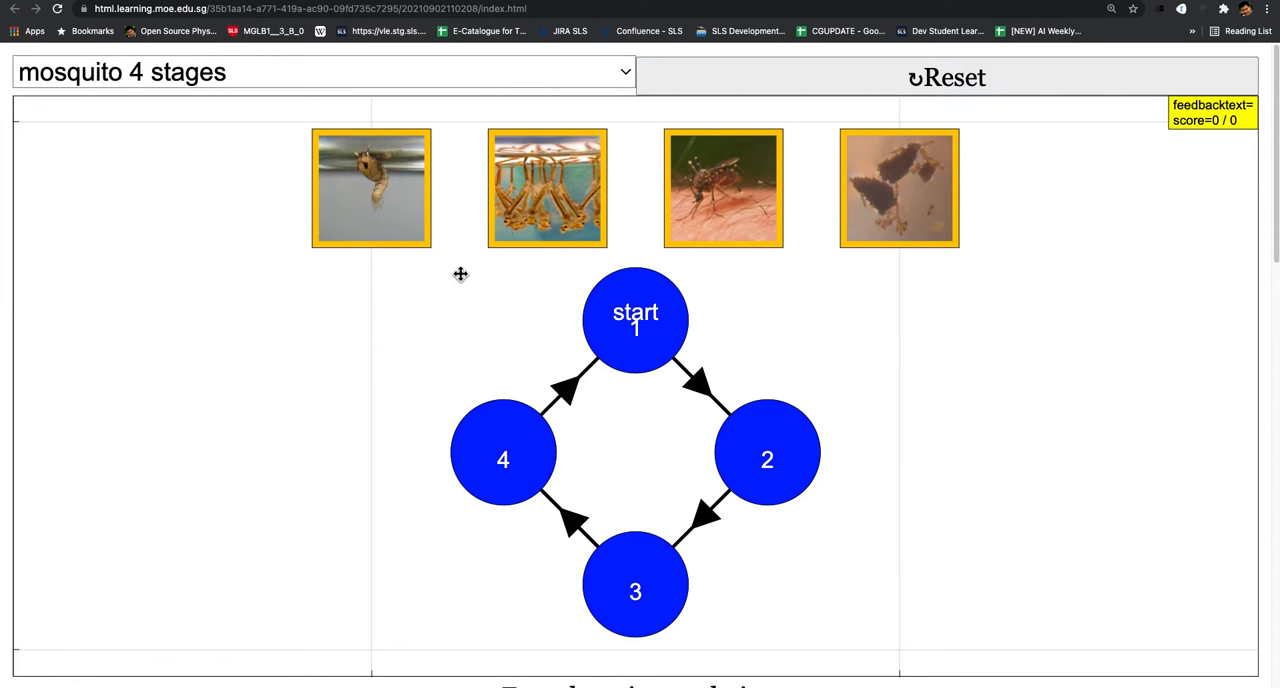
drag(372, 188, 614, 408)
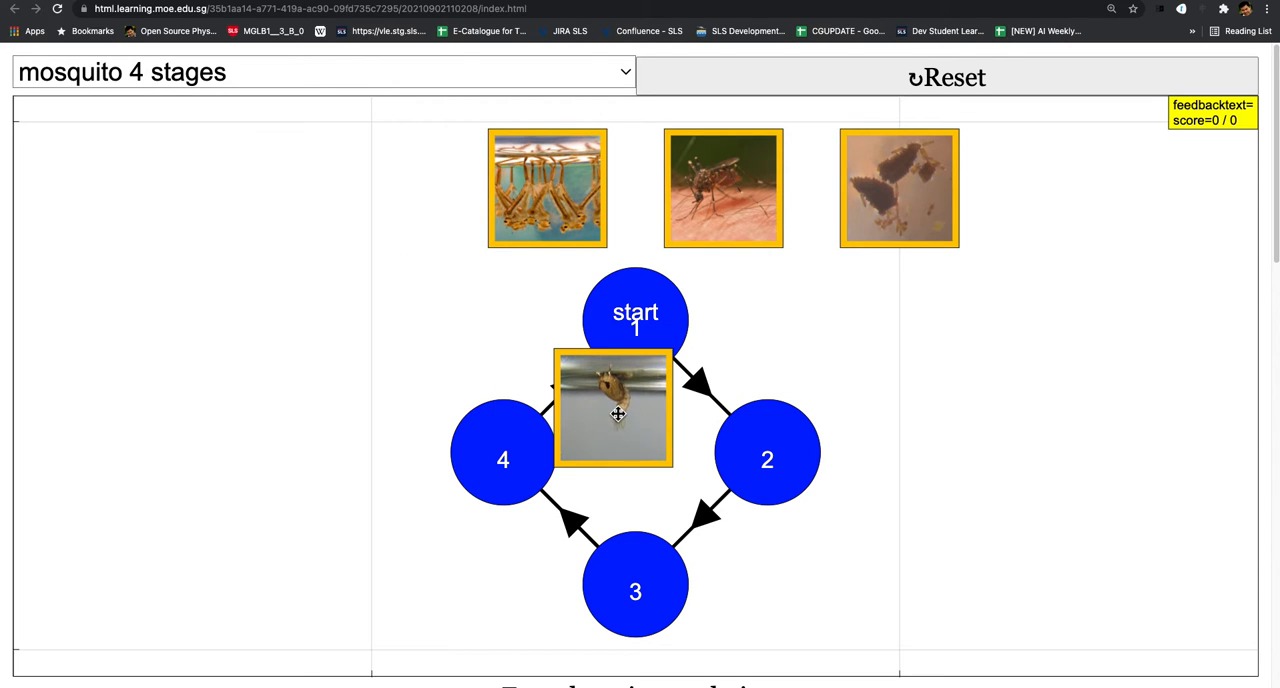
drag(616, 414, 768, 454)
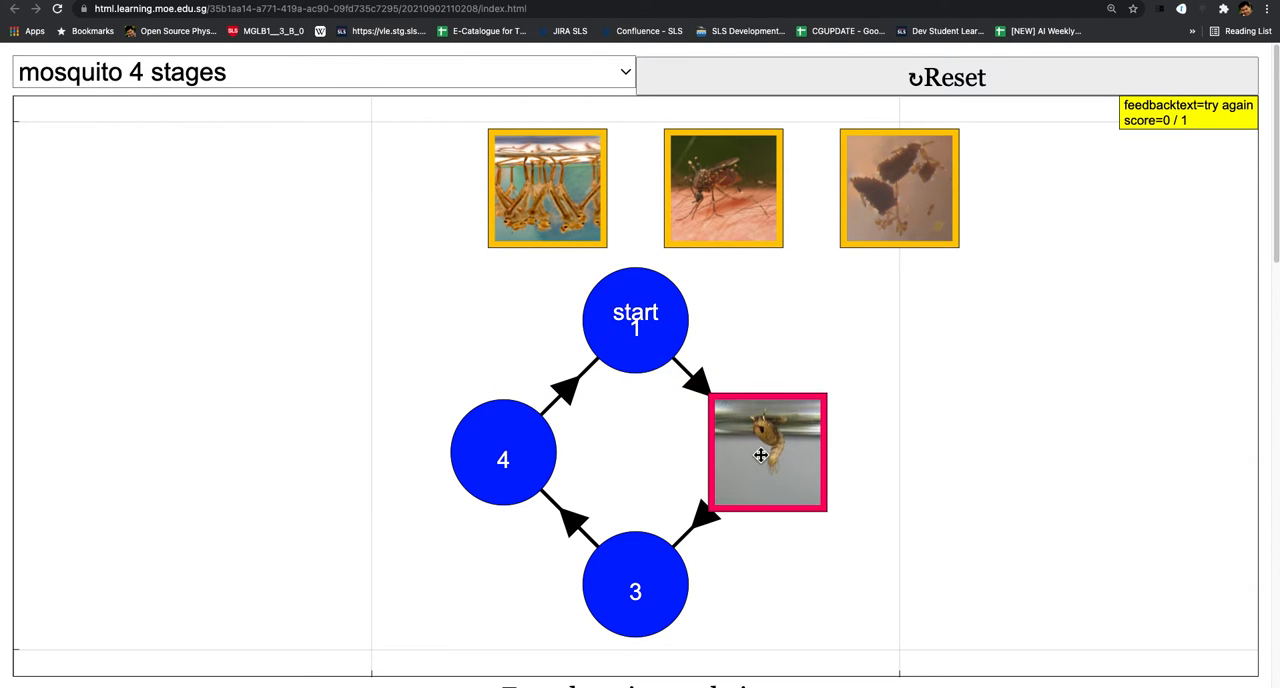
drag(768, 452, 636, 584)
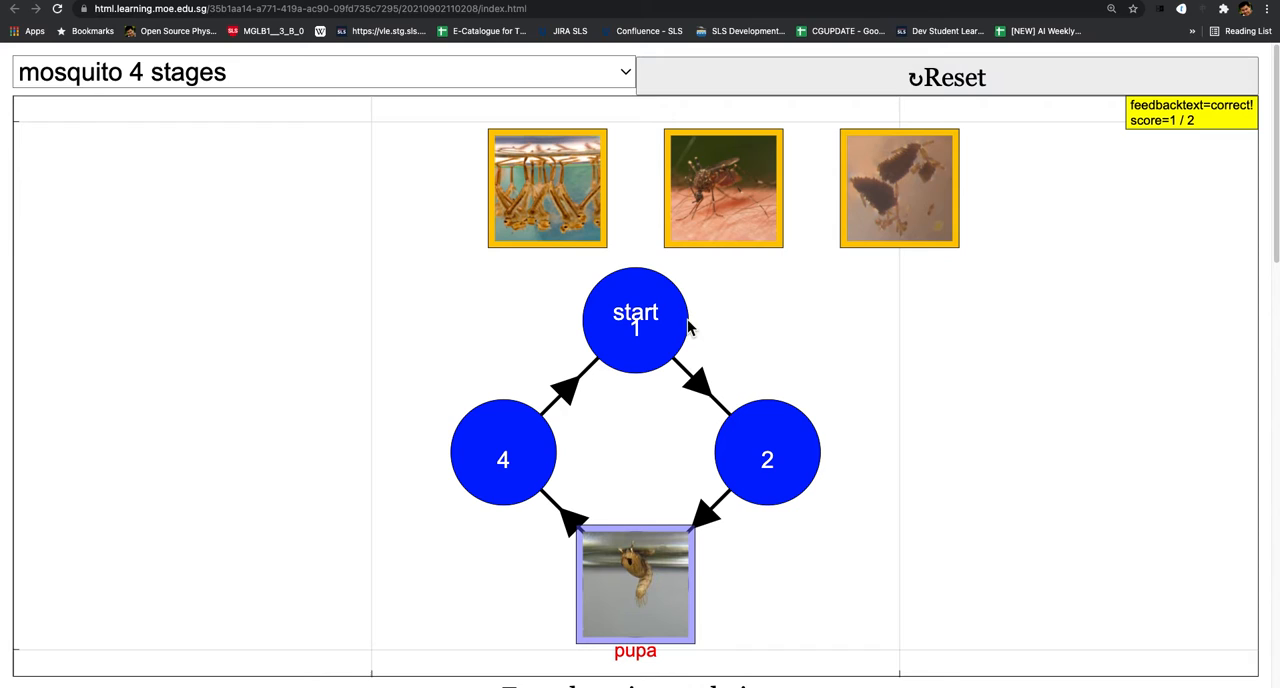
Place adult on stage 4, larva on stage 2 and egg on the start stage.
drag(724, 188, 504, 452)
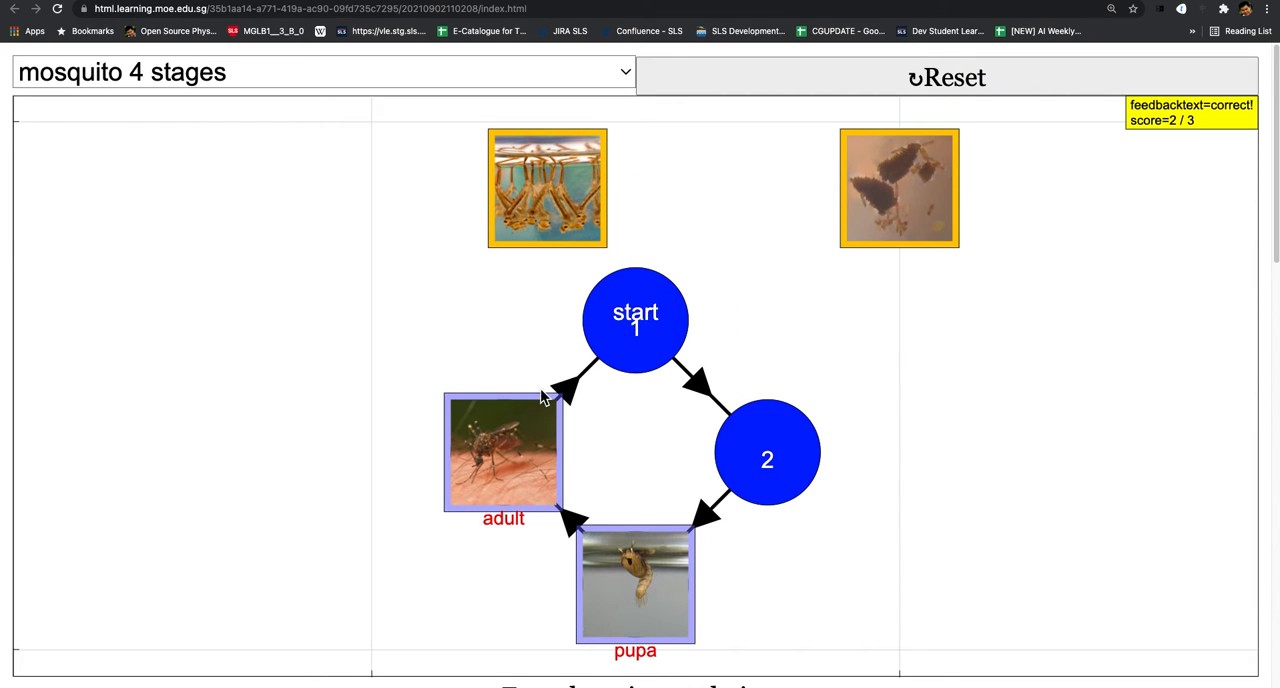
drag(546, 188, 768, 460)
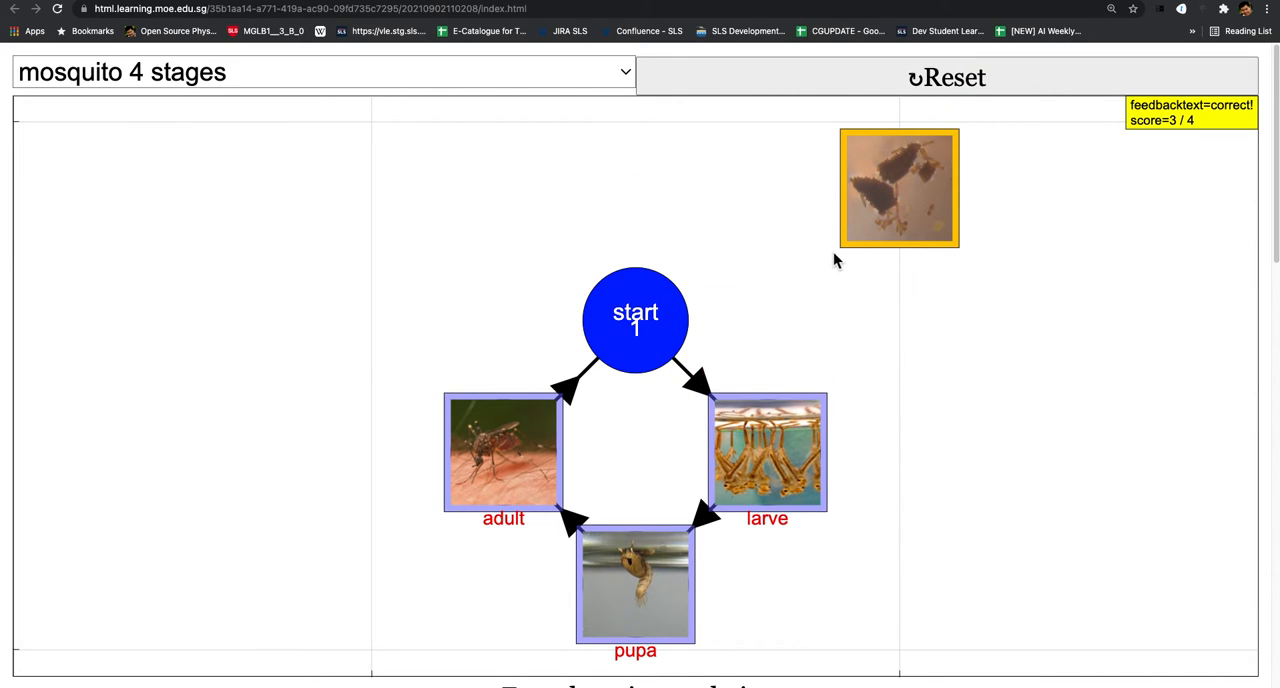
drag(898, 188, 636, 318)
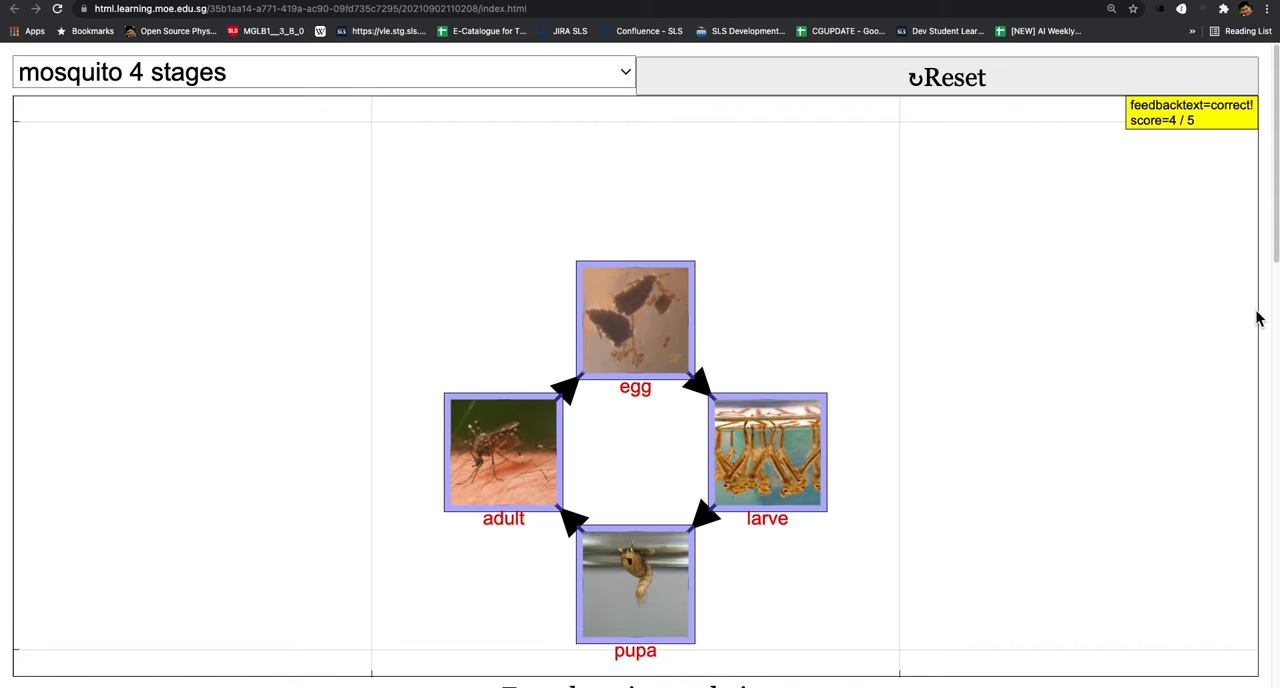
mouse_move(1176, 120)
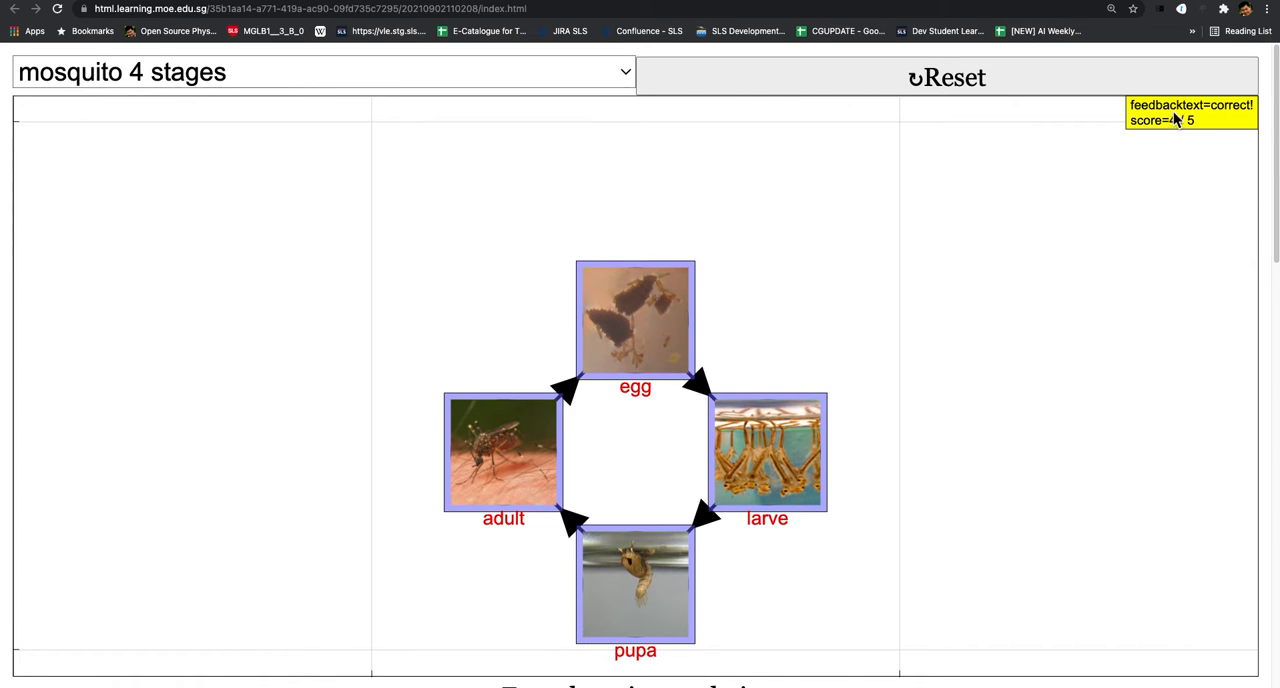
scroll(down, 3)
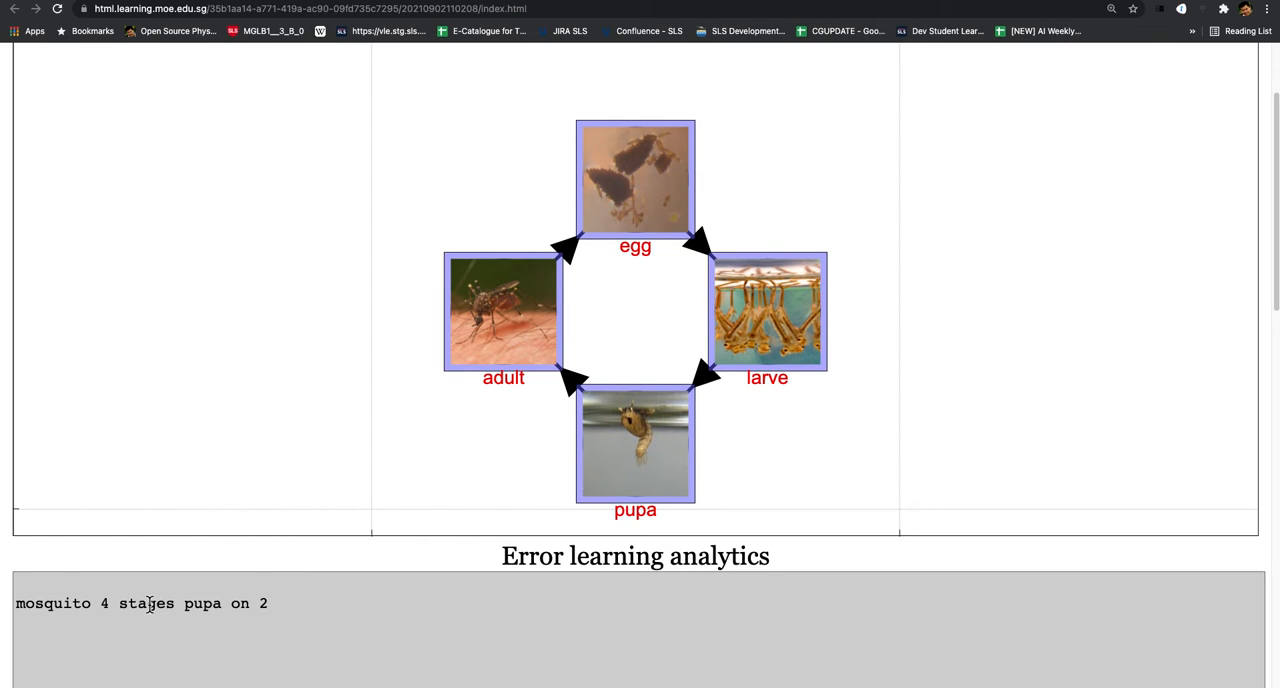
mouse_move(1192, 268)
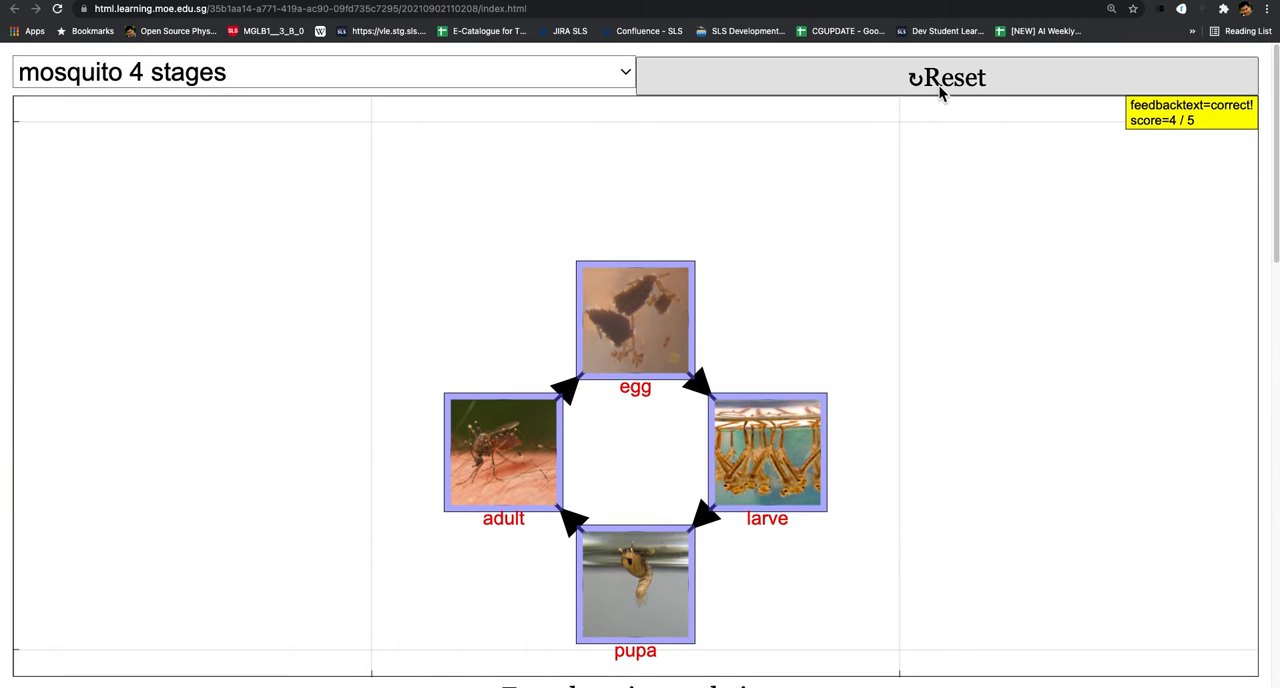
Switch the life cycle to 'beetle 4 stages'.
click(324, 72)
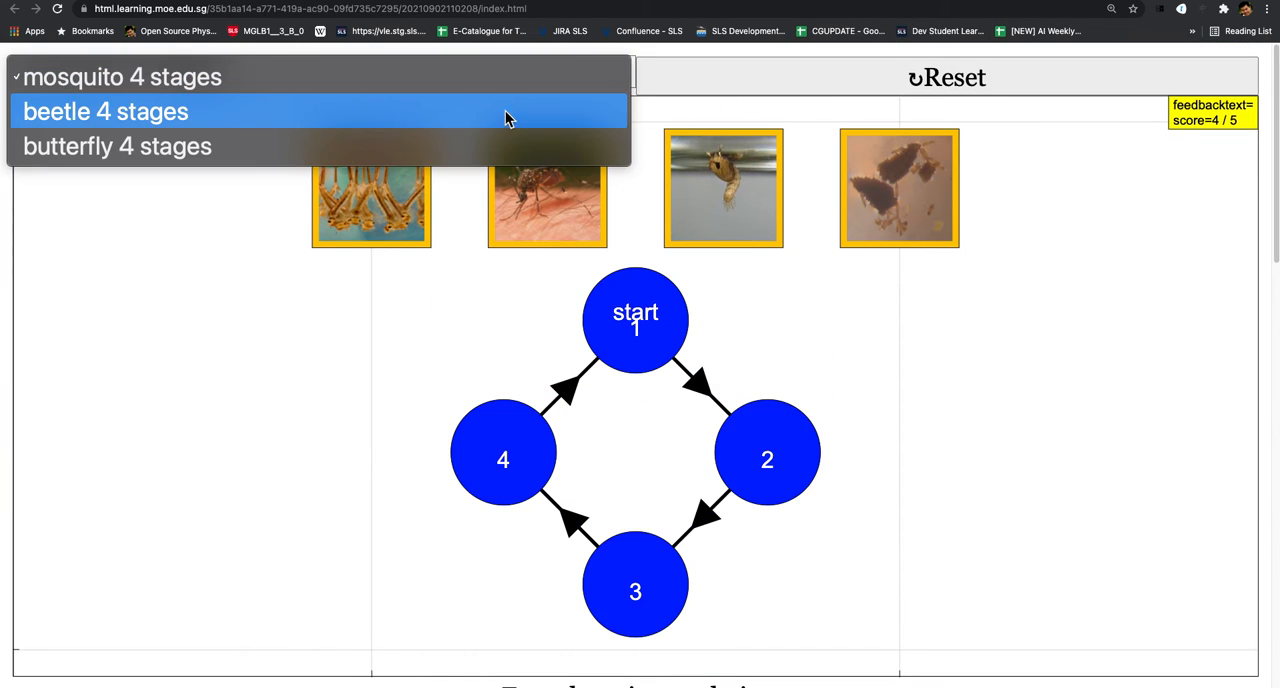
click(104, 112)
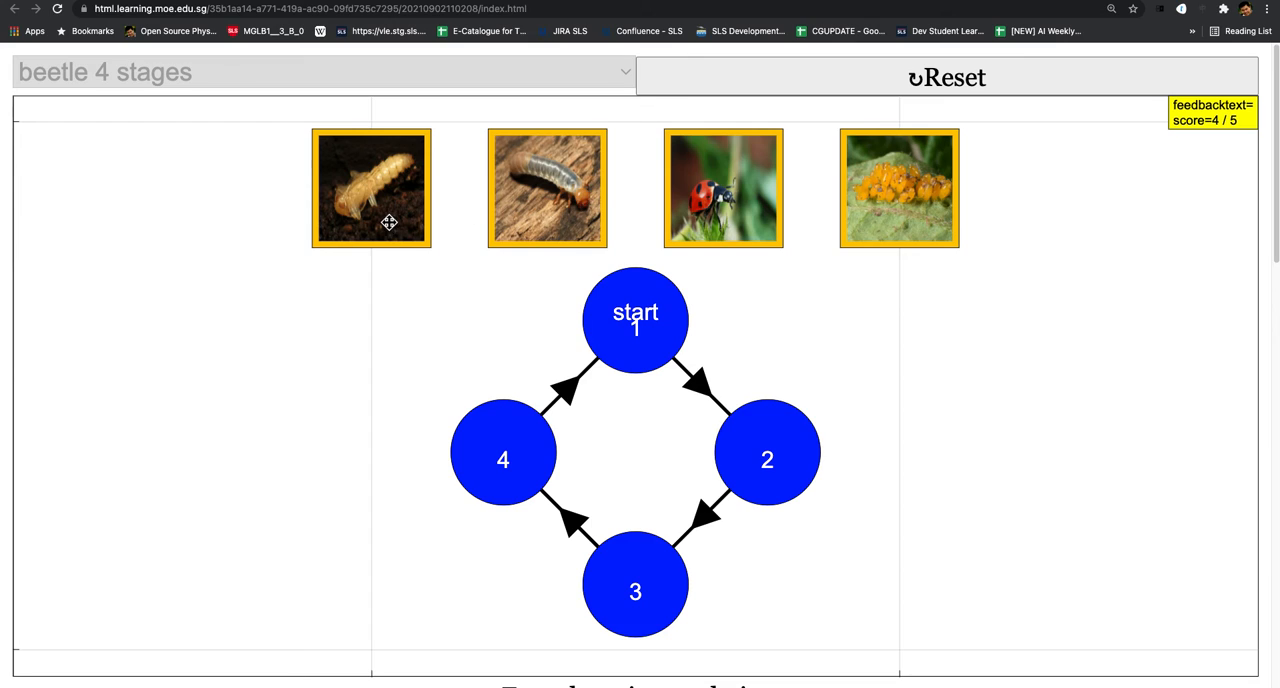
Place the grub picture on stage 3 as pupa and pick up the striped larva.
drag(372, 188, 504, 336)
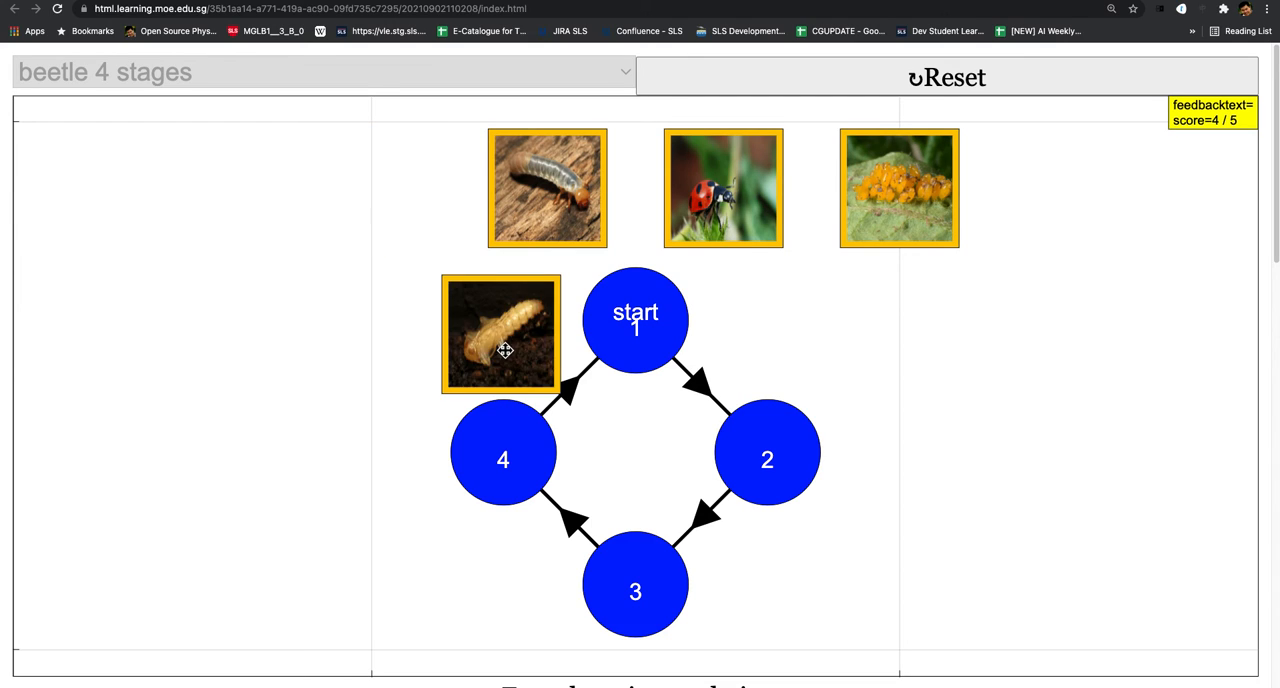
drag(500, 336, 636, 584)
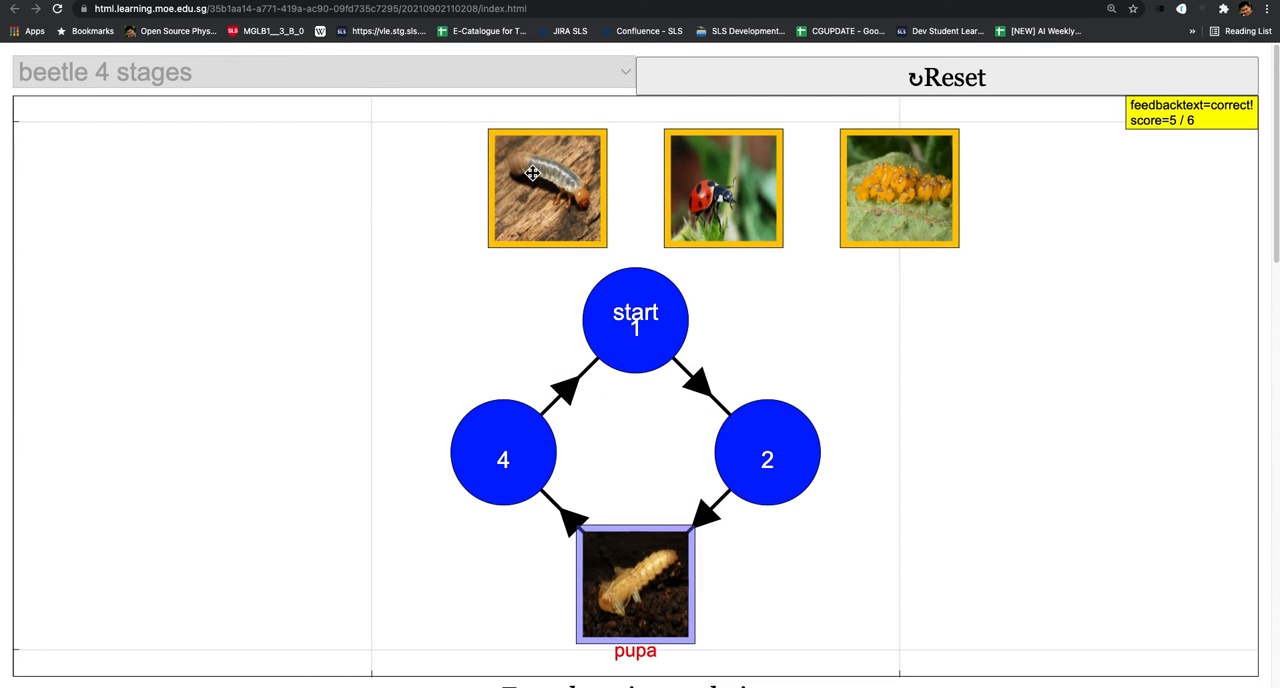
drag(548, 188, 608, 318)
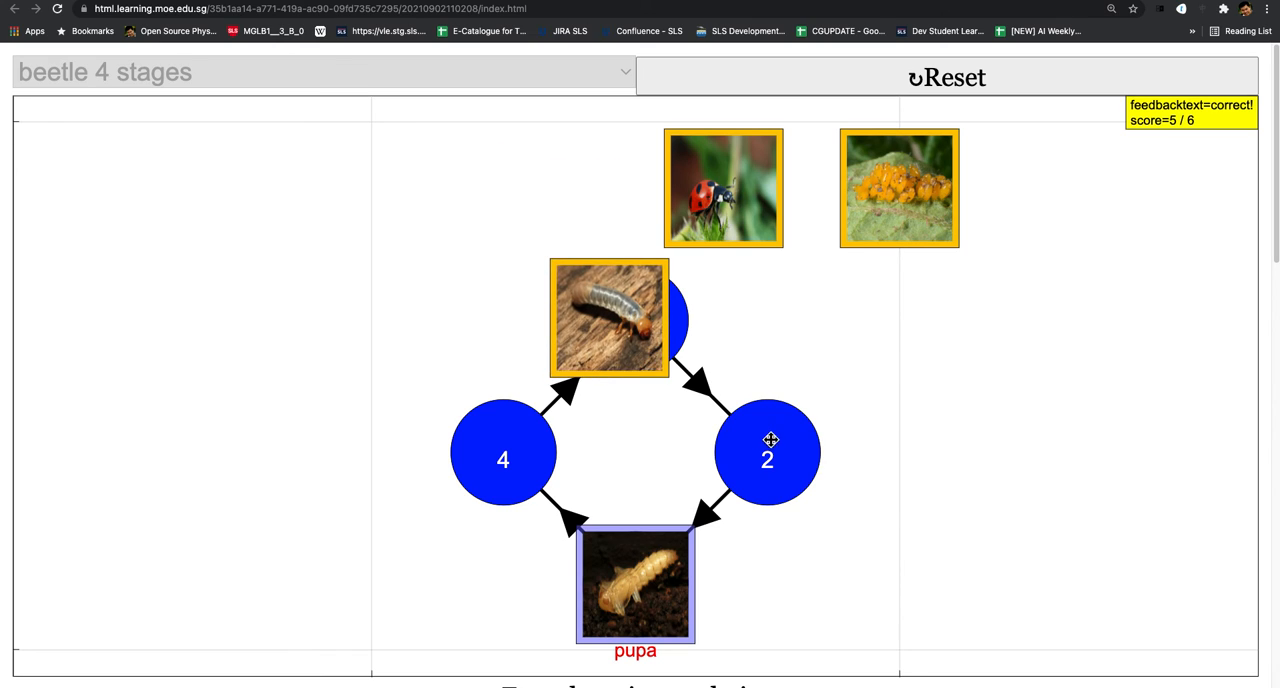